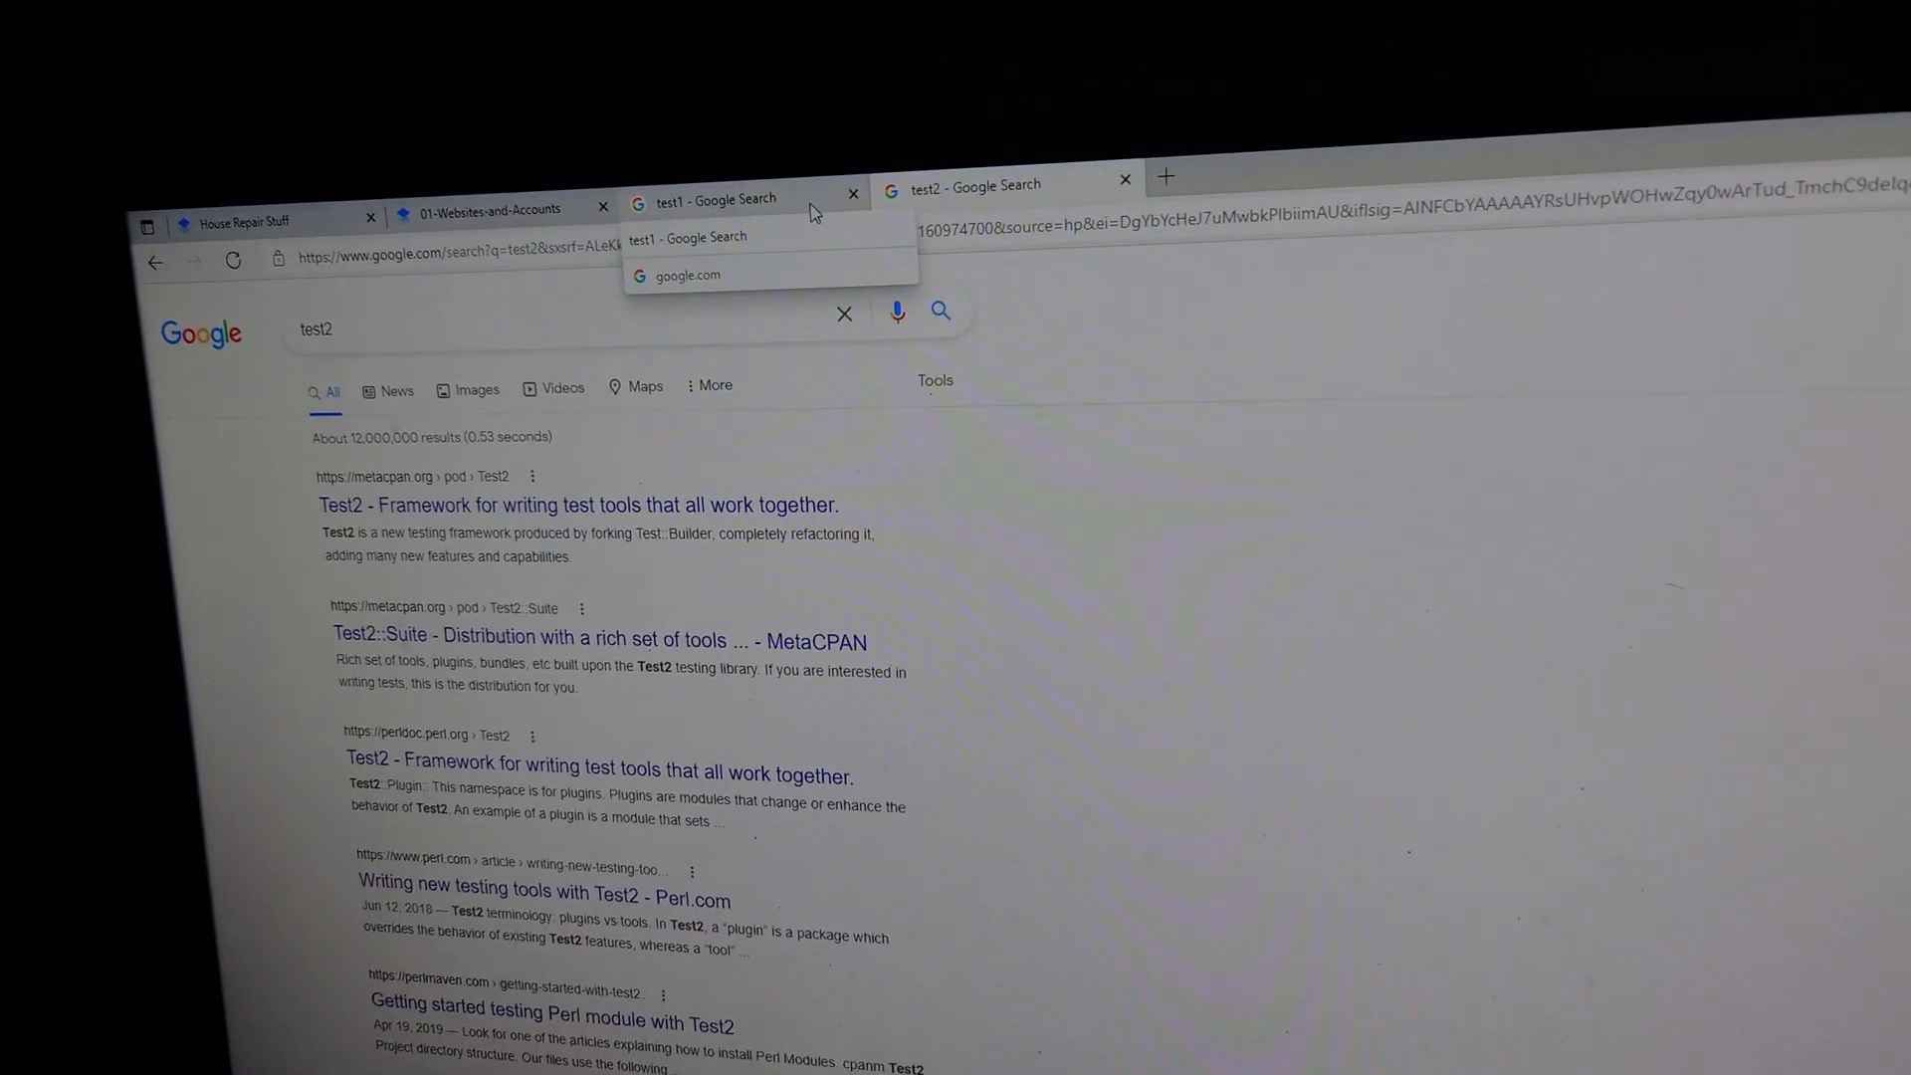
Search the Start menu for "multi" so Multitasking settings appears as best match.
scroll("down", 3)
type("m")
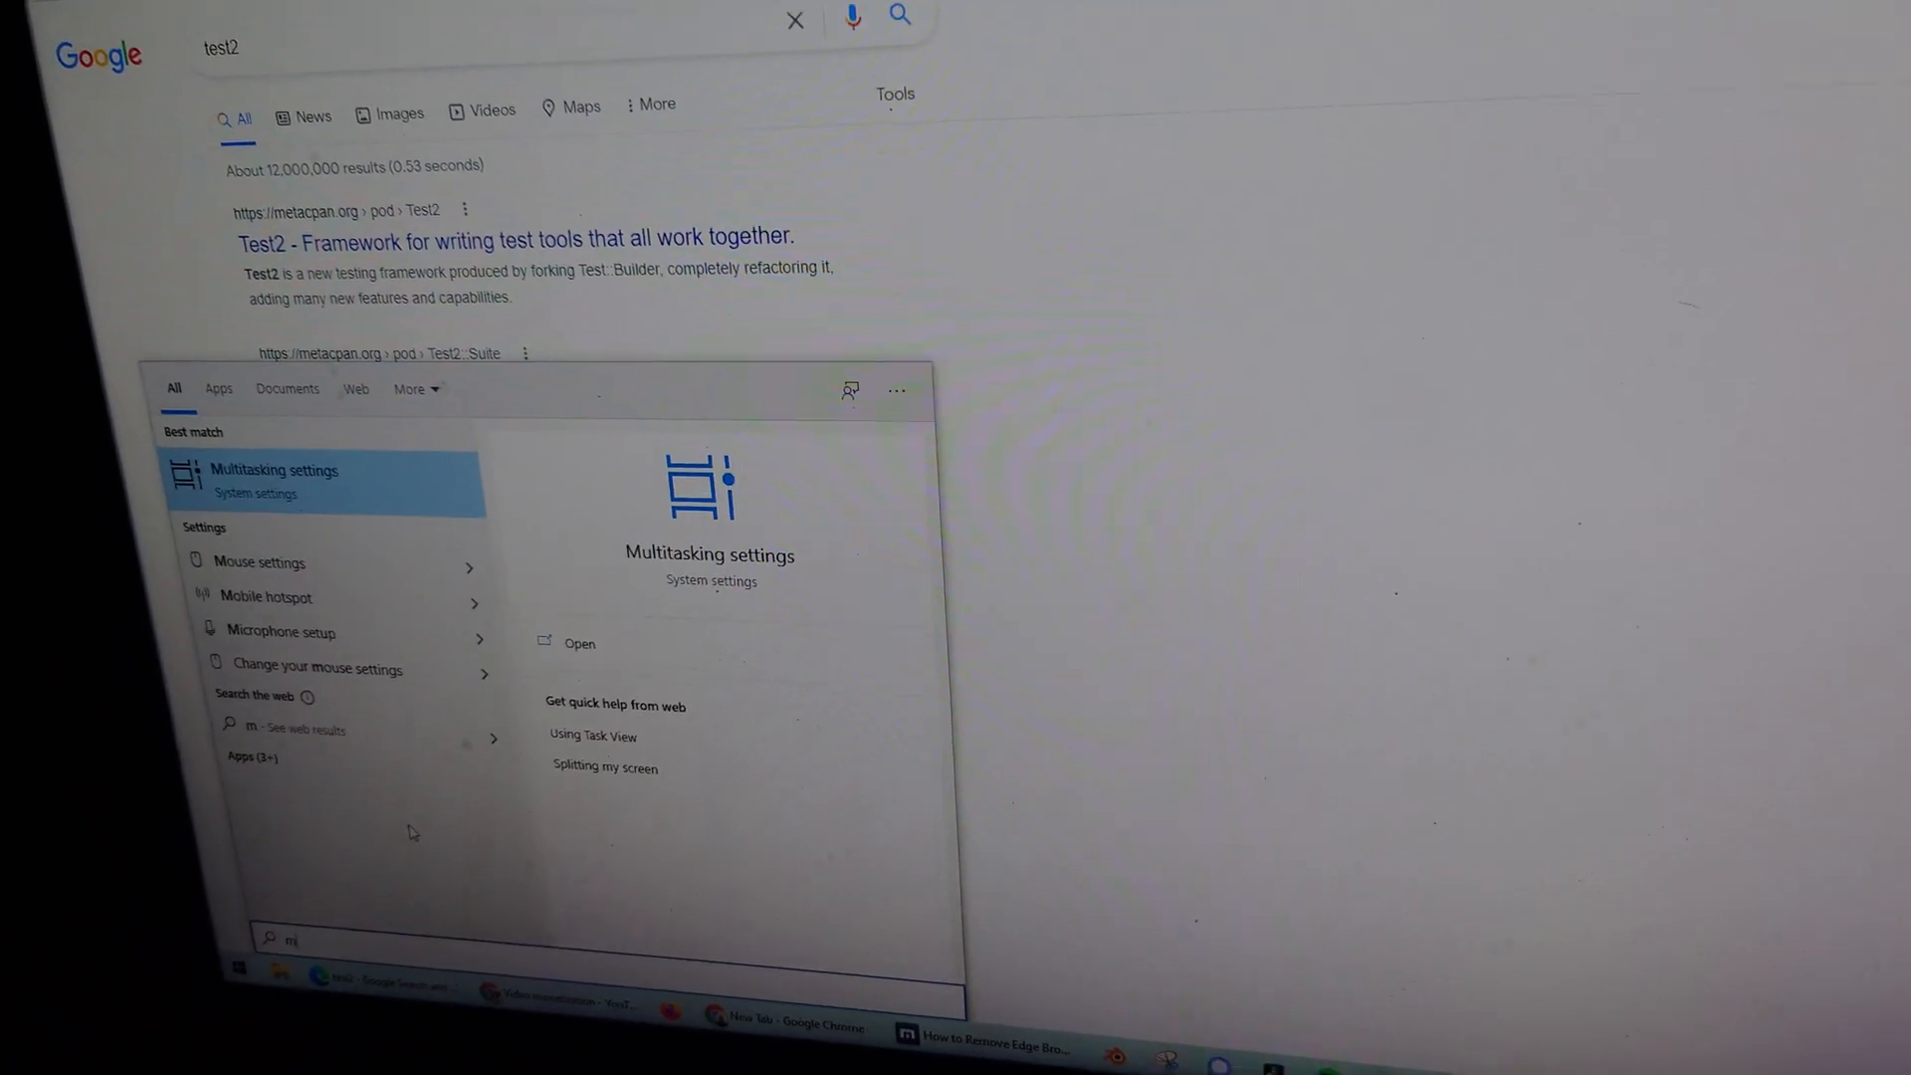
type("ulti")
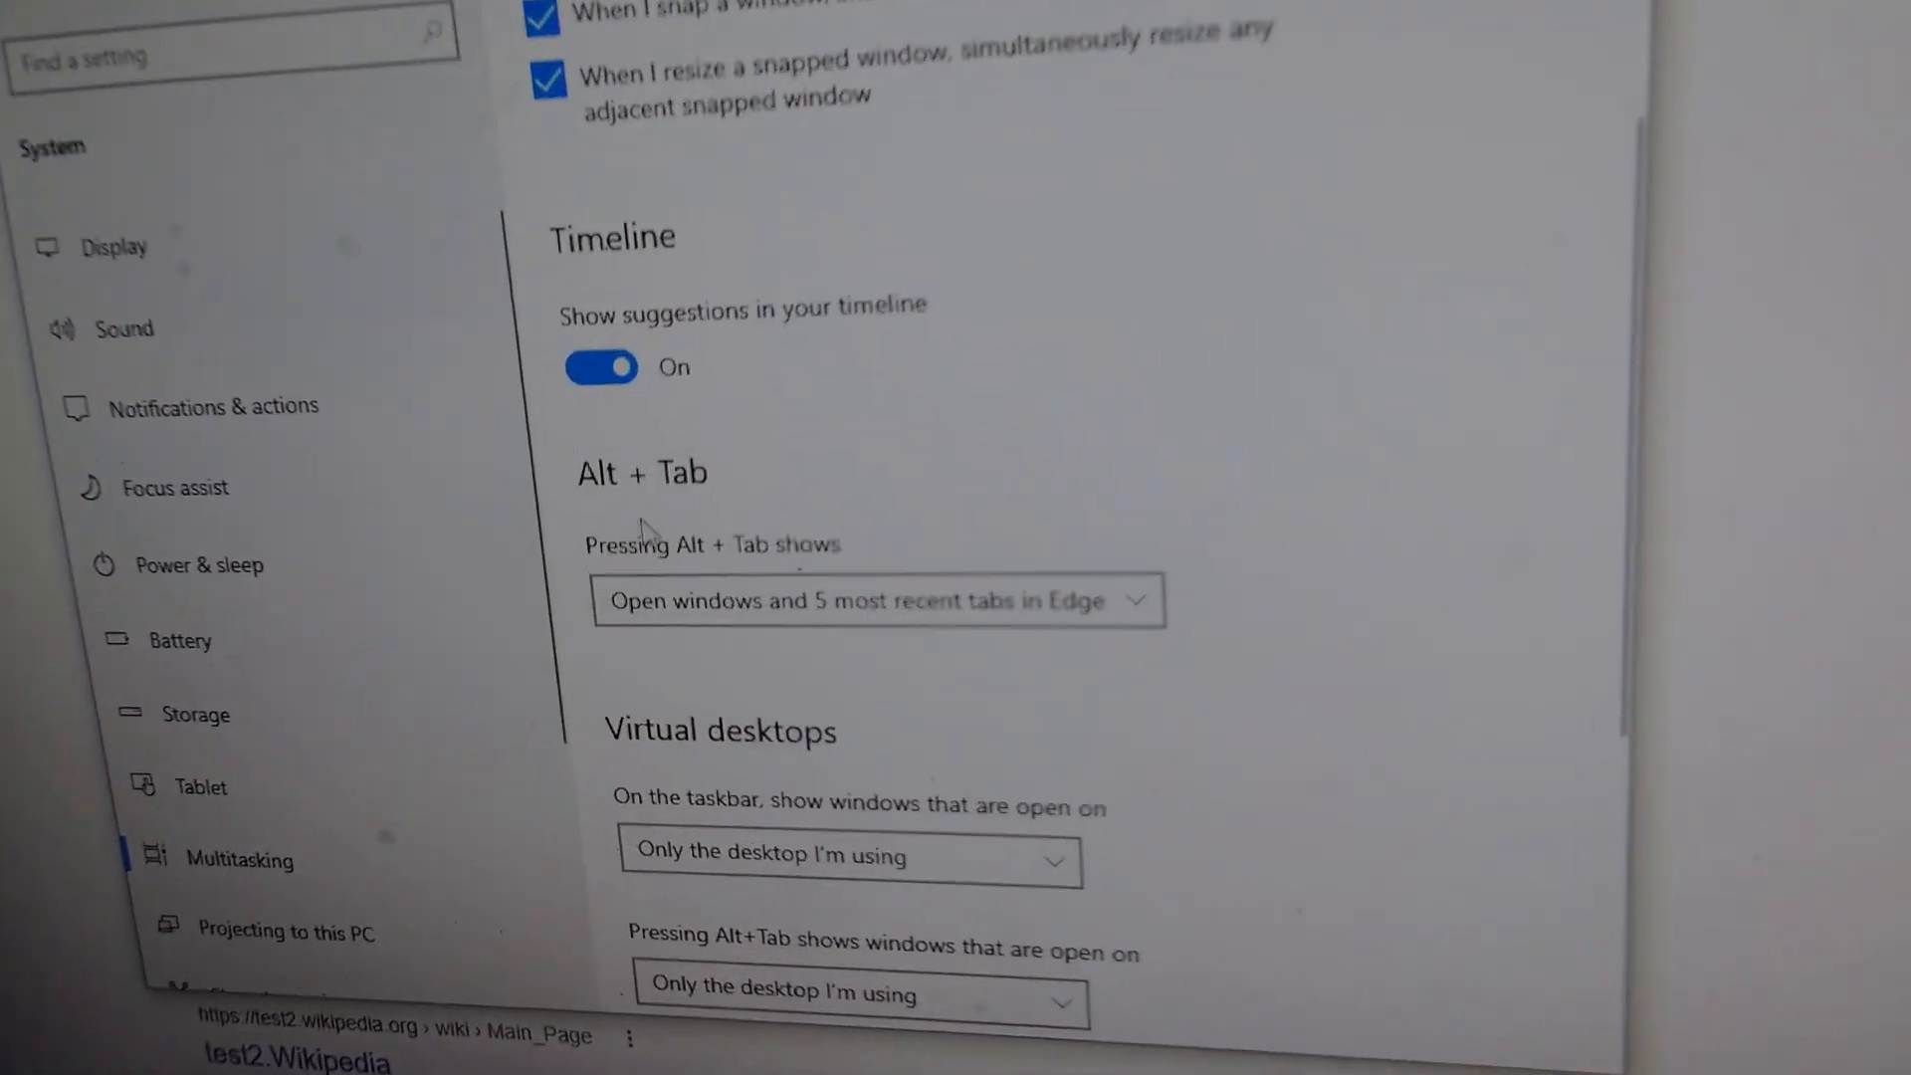
Set 'Pressing Alt + Tab shows' to 'Open windows only'.
scroll("down", 3)
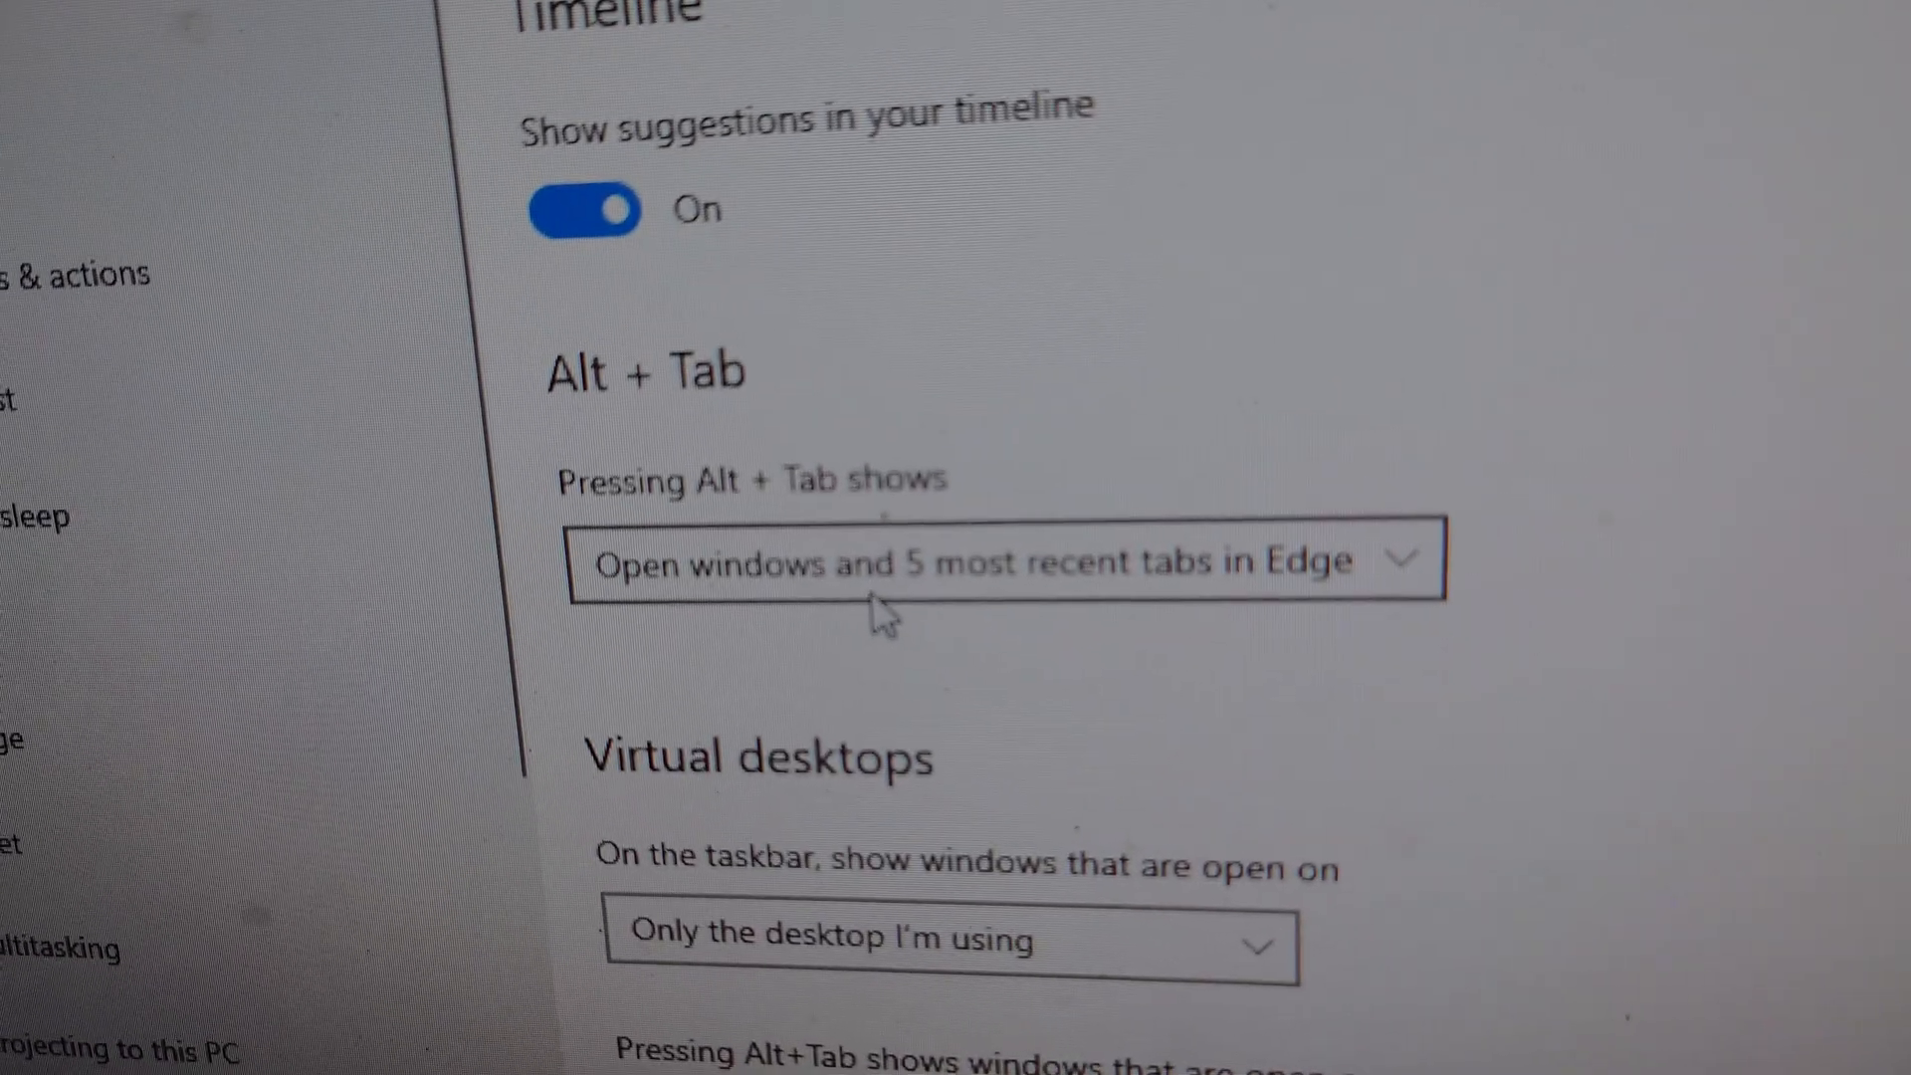
left_click(987, 560)
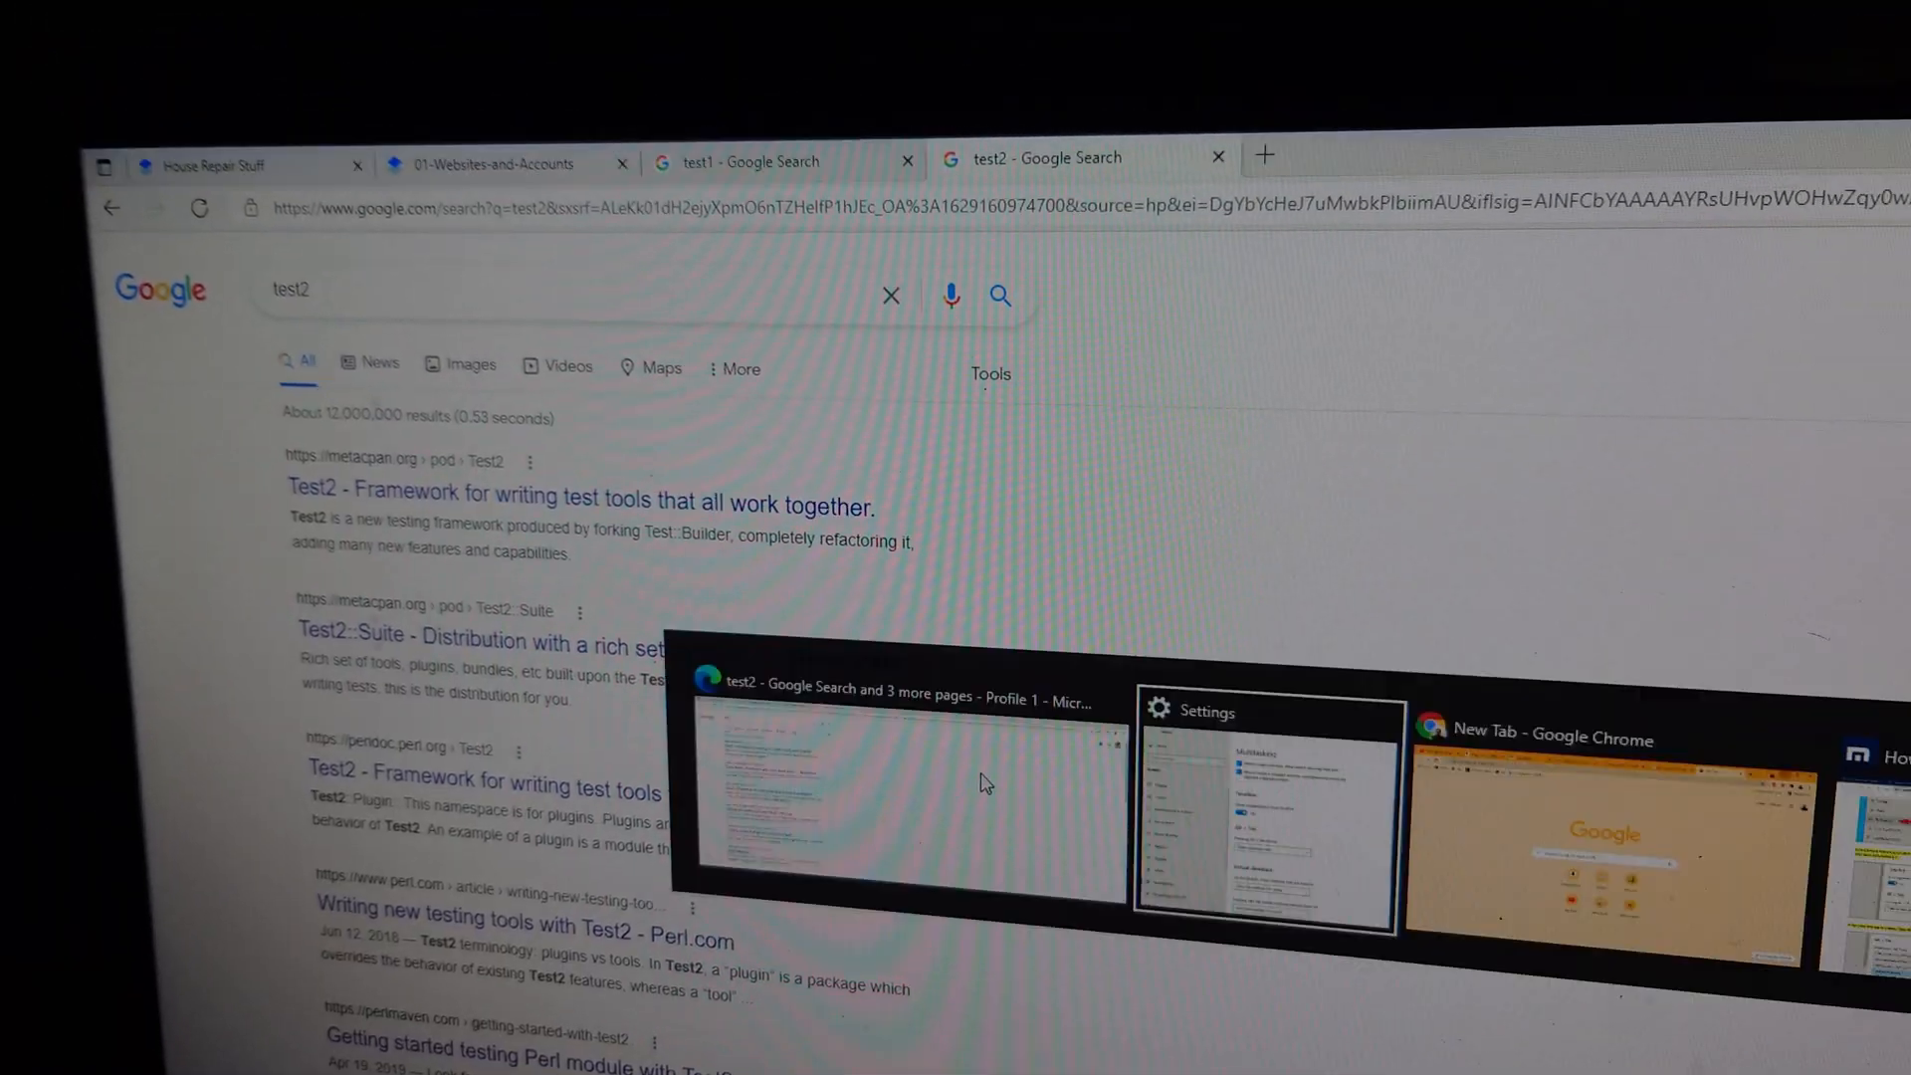
Switch back to the Settings window from the Alt+Tab window switcher.
left_click(1266, 798)
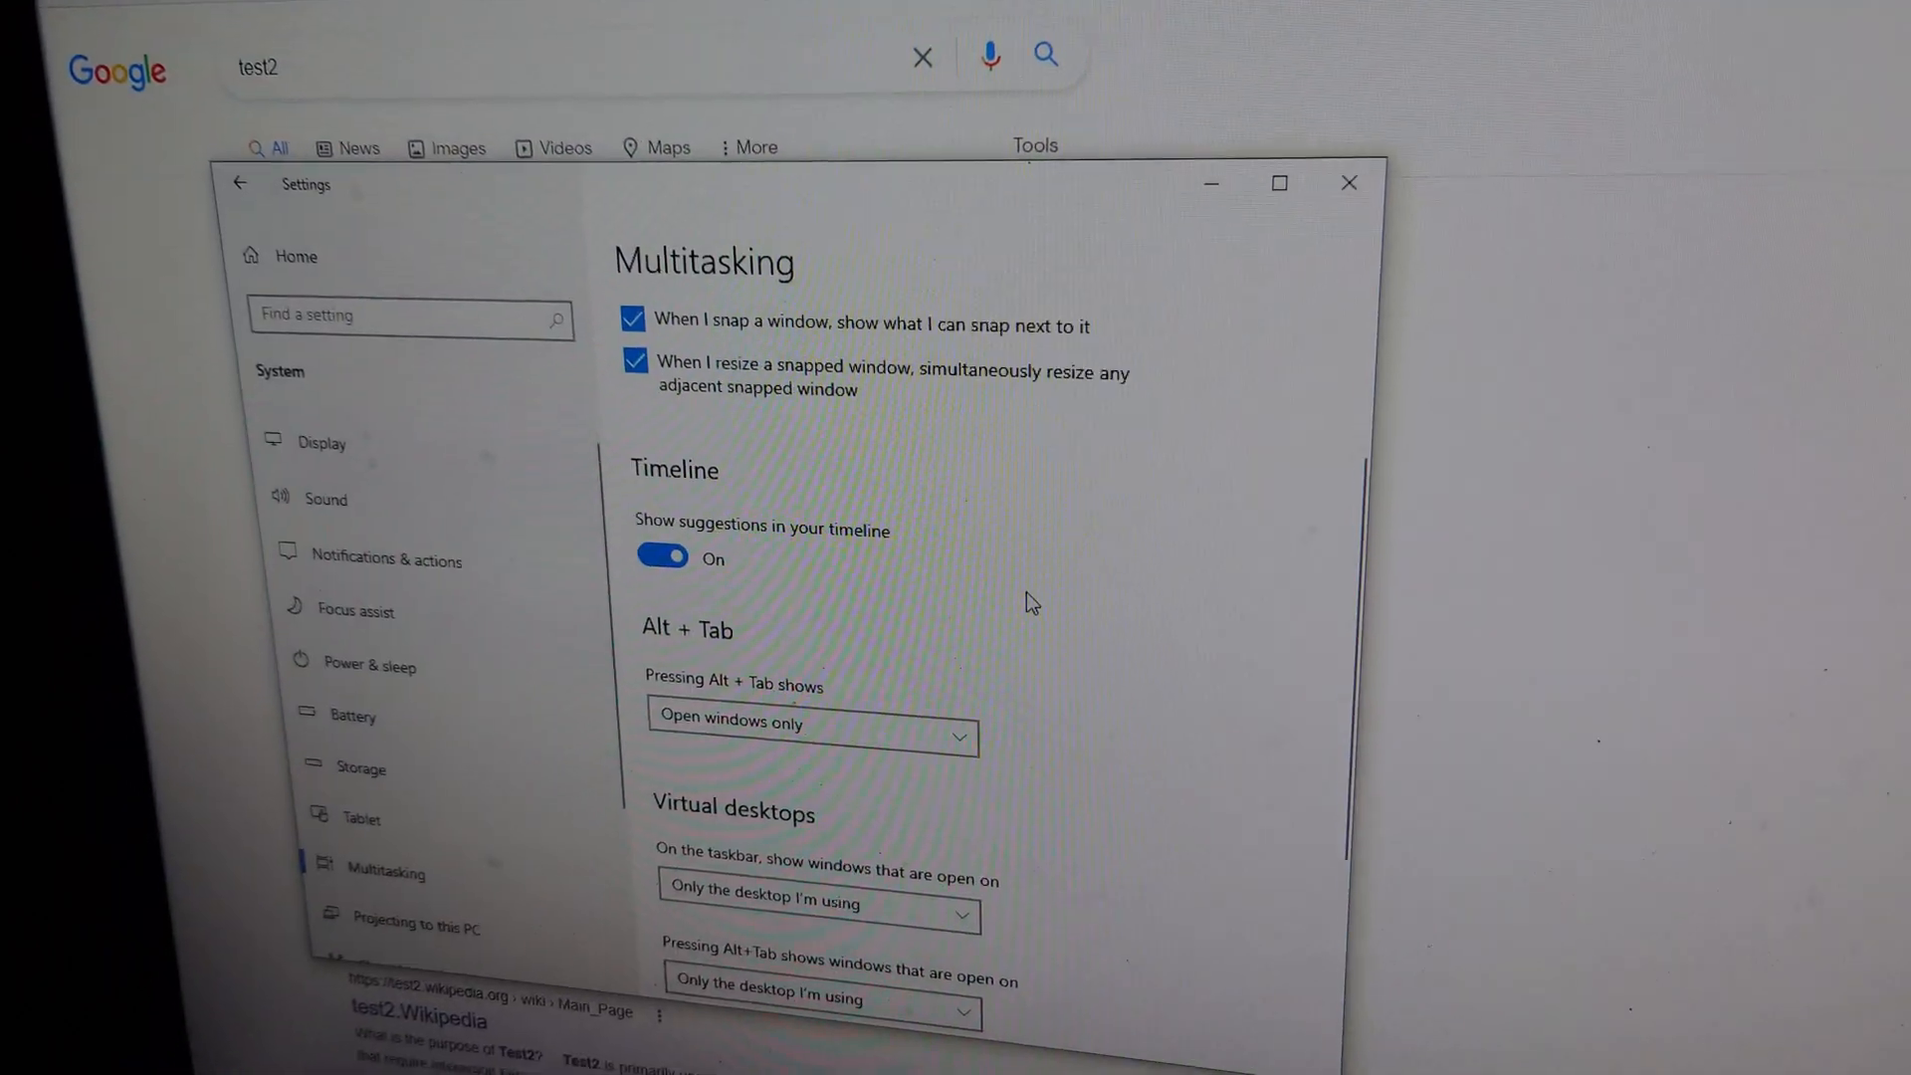